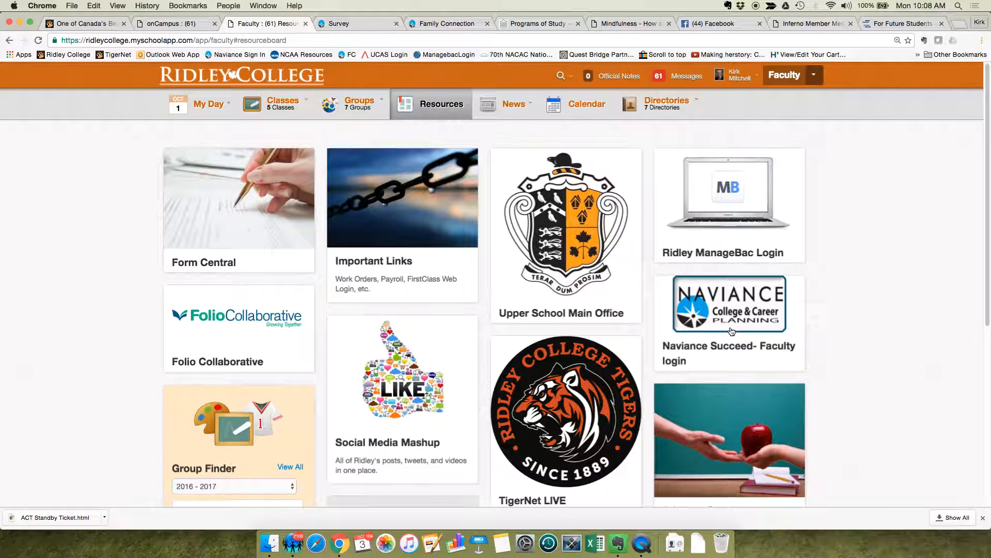
- Launch the 'Naviance Succeed- Faculty login' resource from onCampus and sign in
left_click(728, 304)
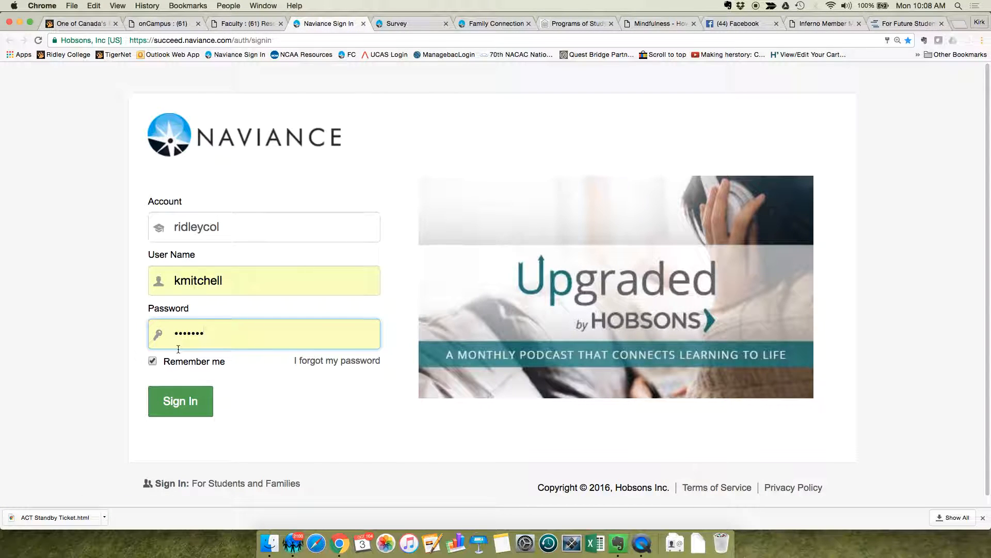
left_click(179, 401)
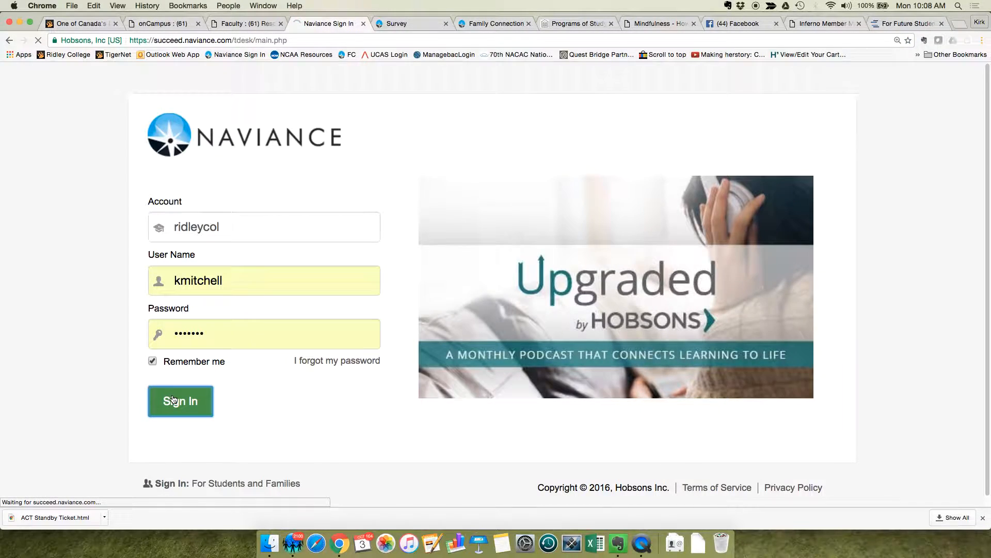
- From the Teacher's Desk, go to 'Manage and complete your college recommendations'
left_click(180, 400)
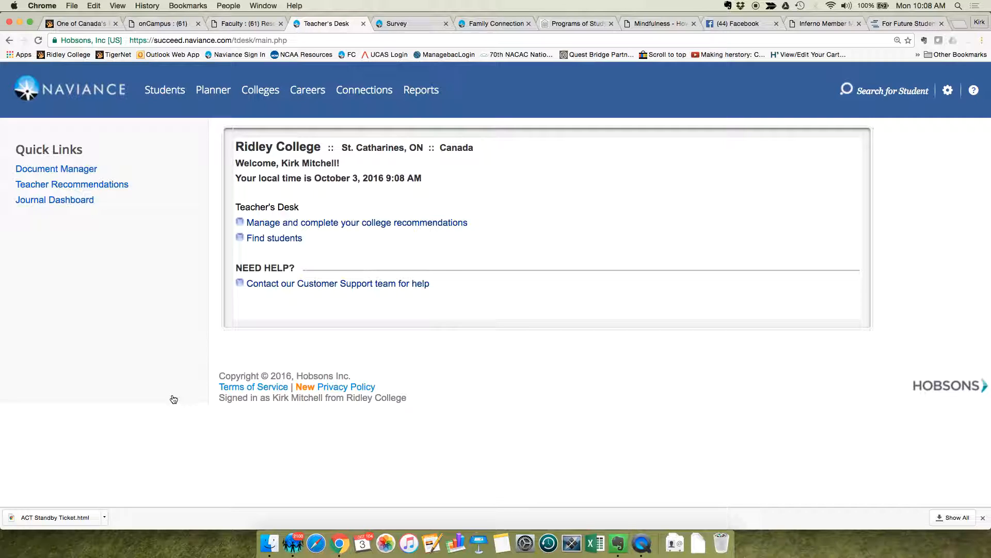
mouse_move(227, 202)
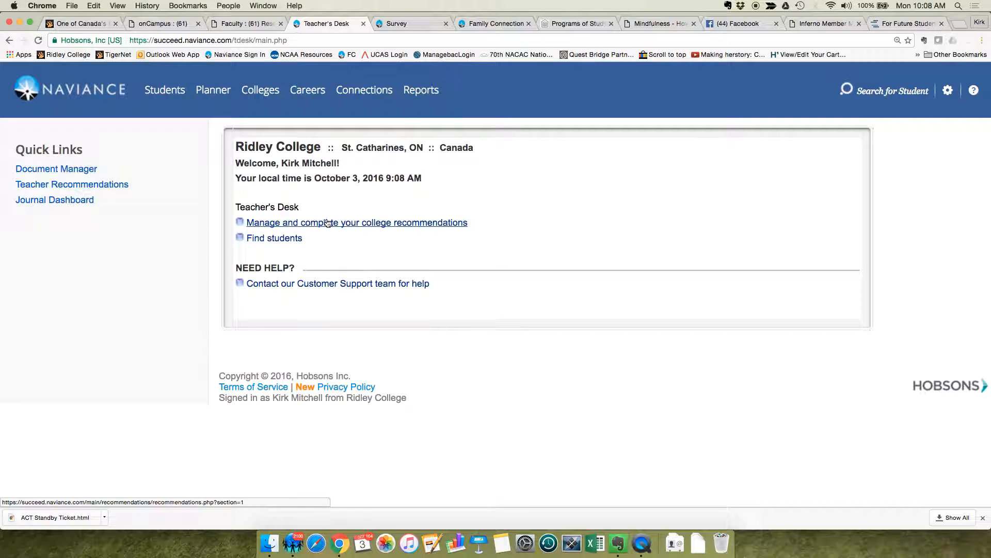
left_click(356, 222)
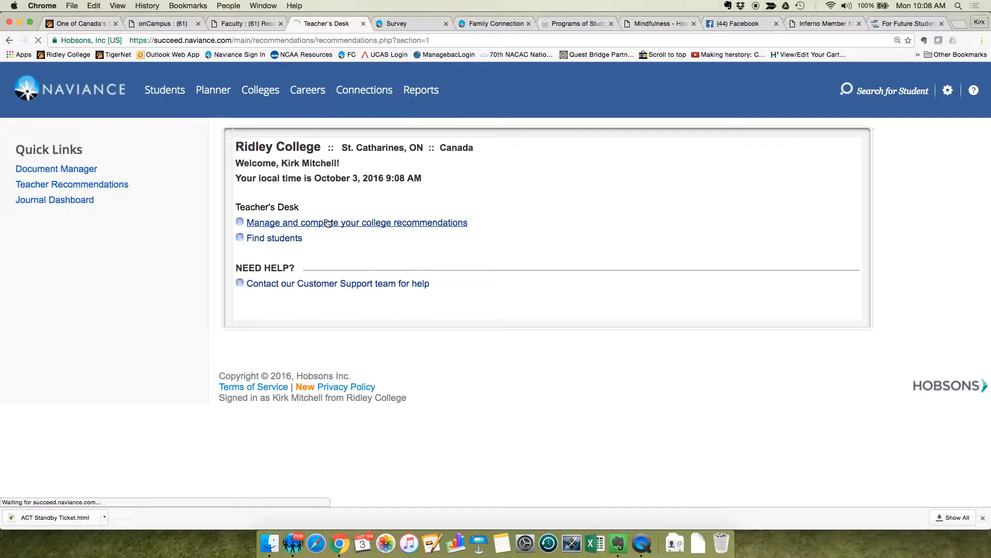
- Choose 'Upload file' for the student's recommendation request and reach the Teacher Documents list
left_click(356, 222)
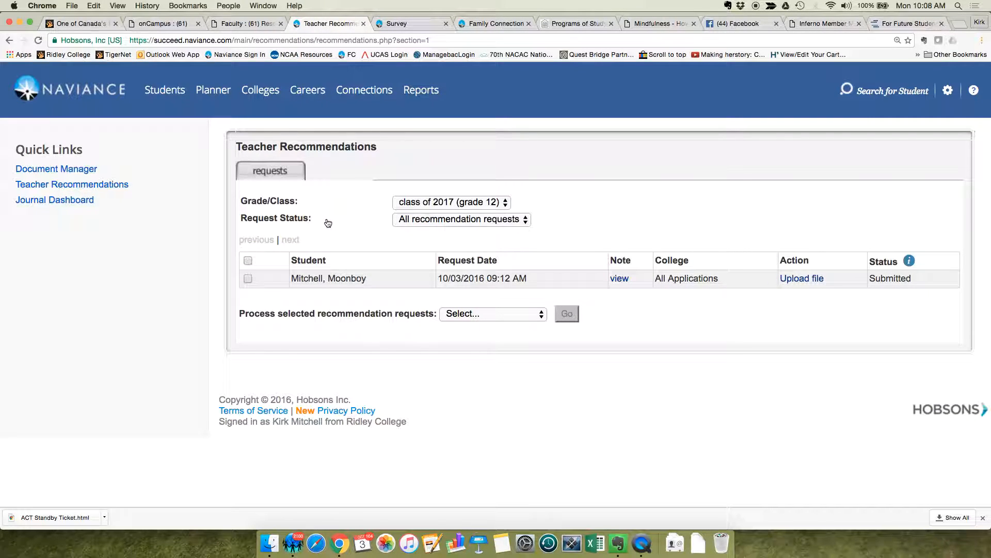
mouse_move(332, 226)
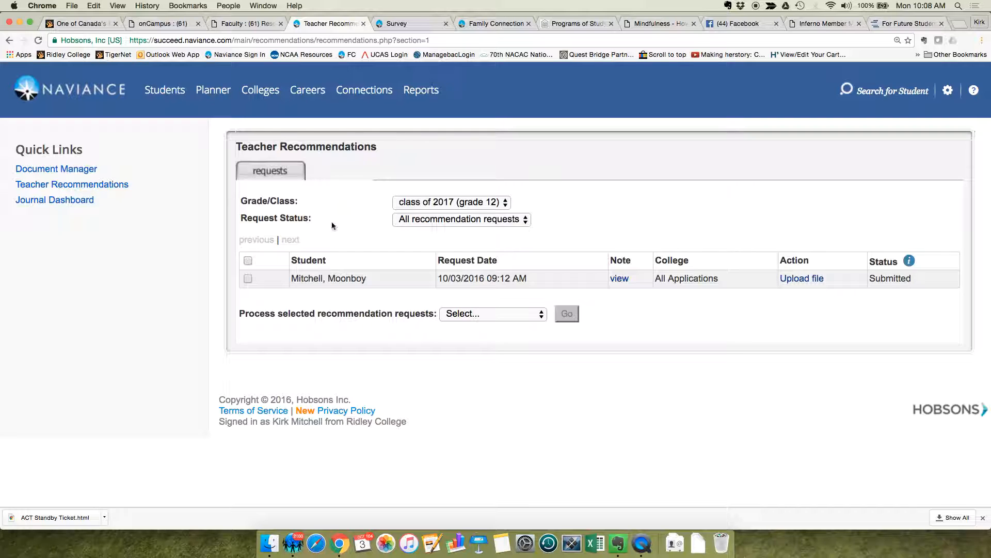
mouse_move(801, 278)
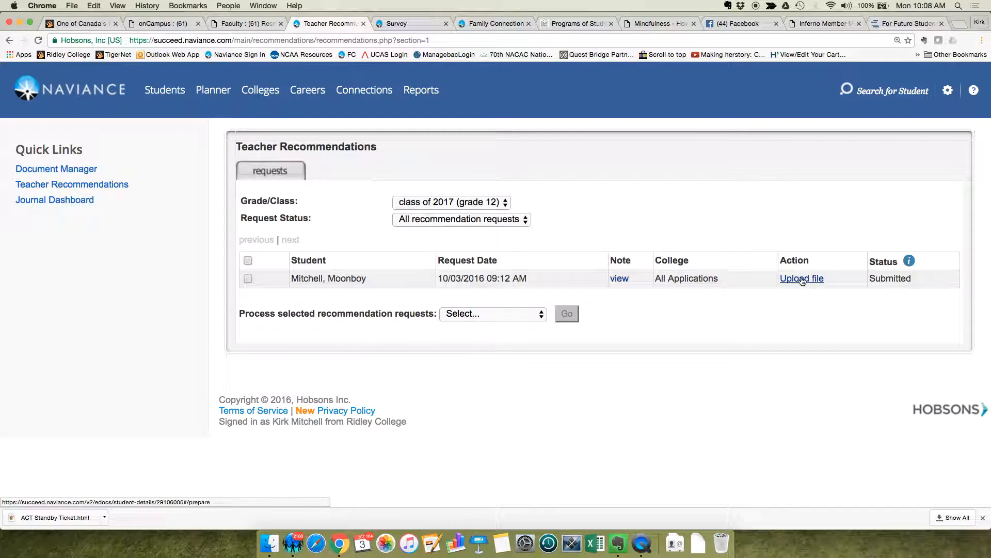
left_click(801, 278)
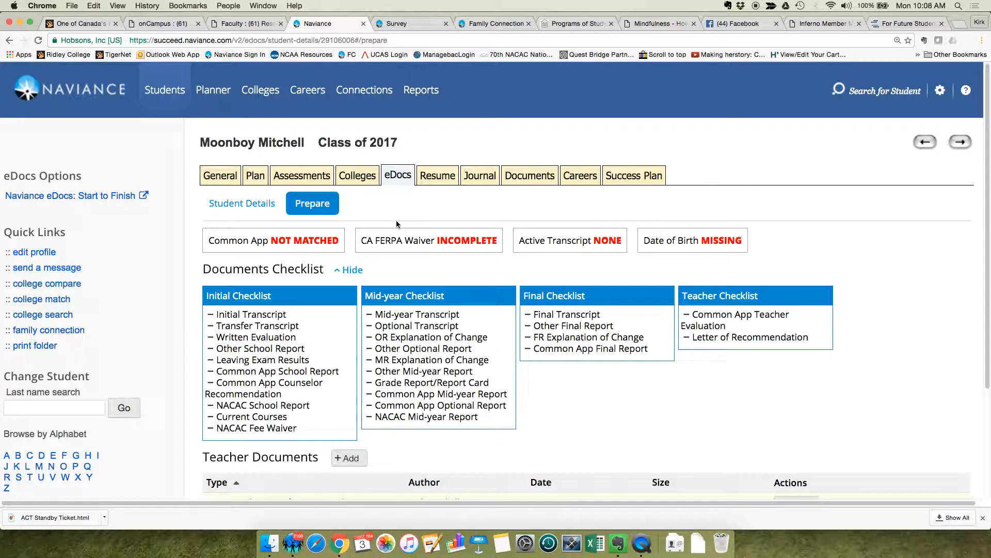
scroll("down", 3)
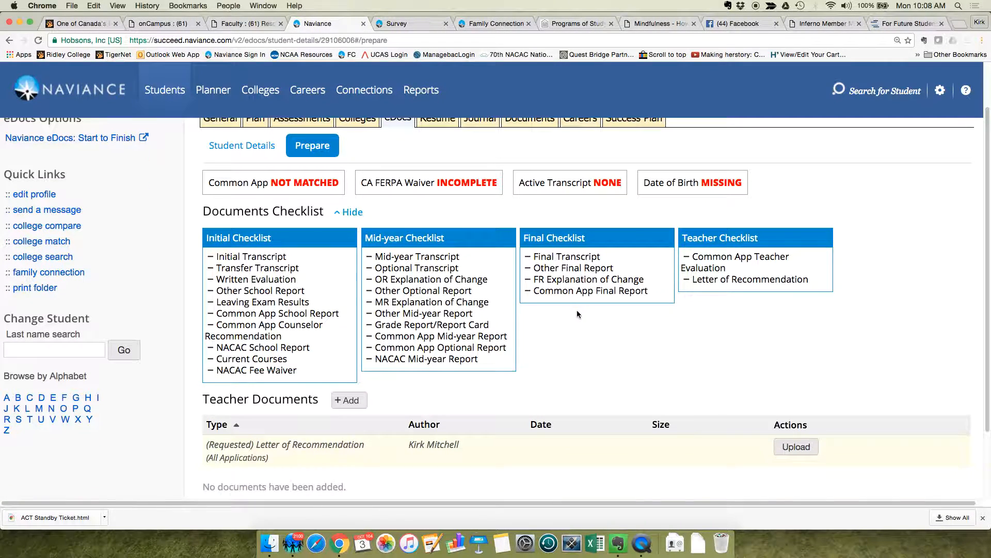
scroll("down", 3)
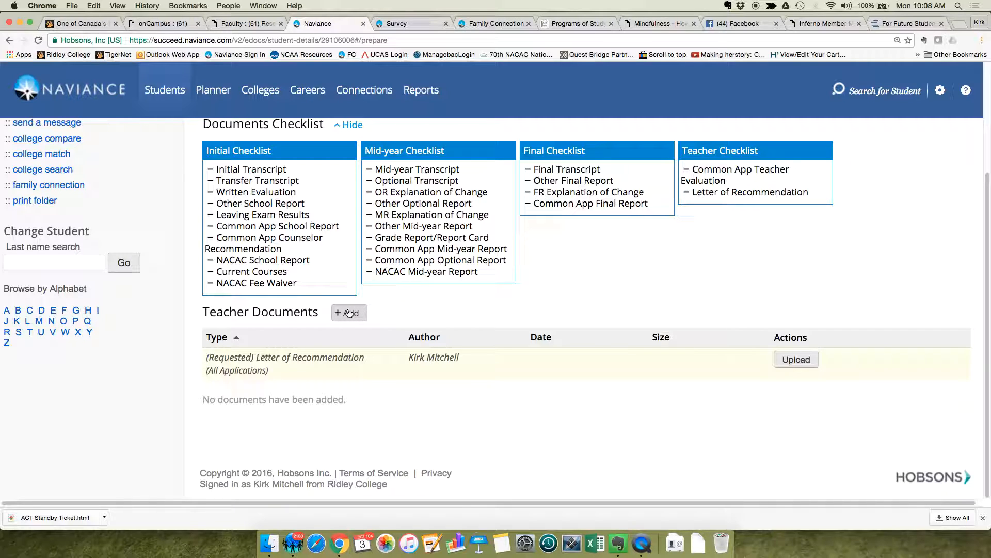
- Add a teacher document by preparing a Common App Teacher Evaluation form
left_click(348, 312)
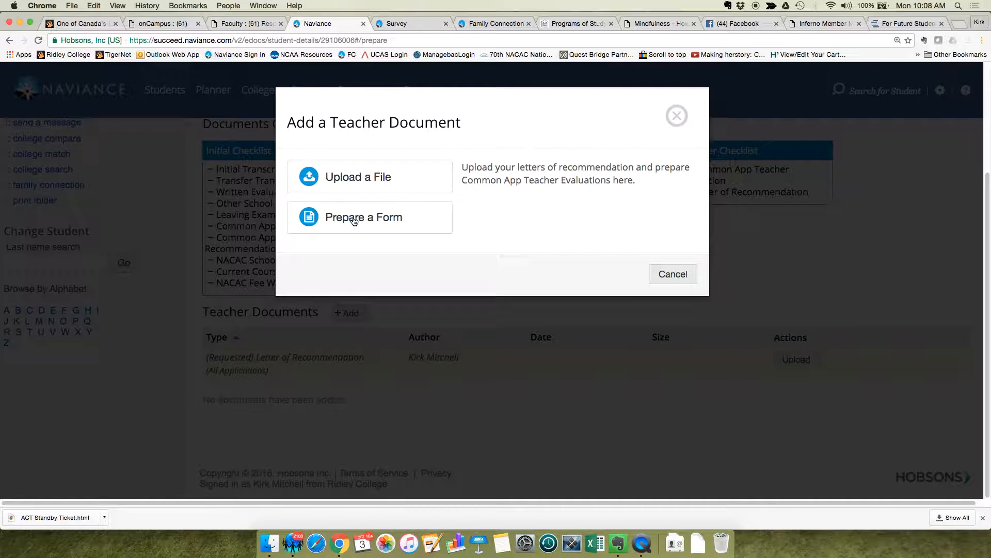
left_click(364, 216)
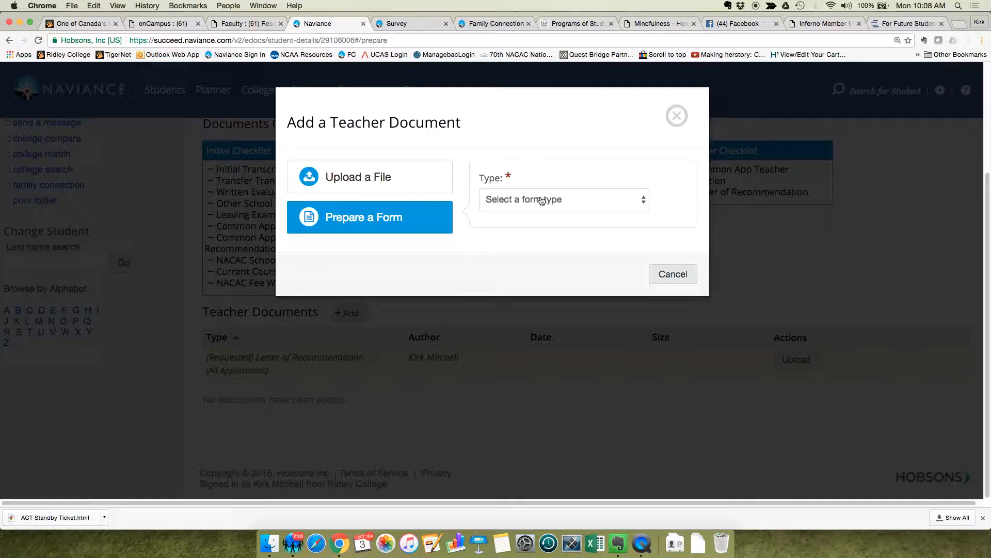
left_click(563, 199)
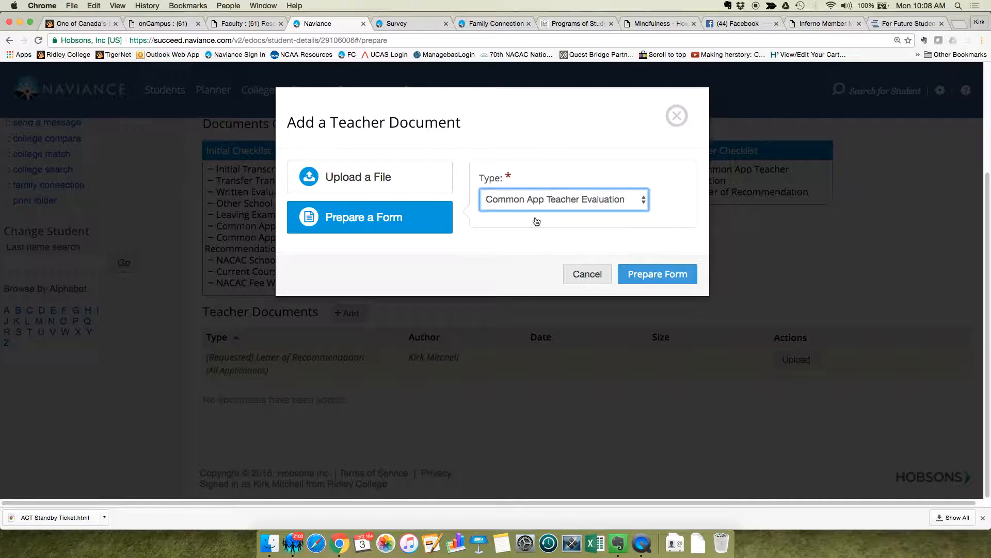
left_click(657, 273)
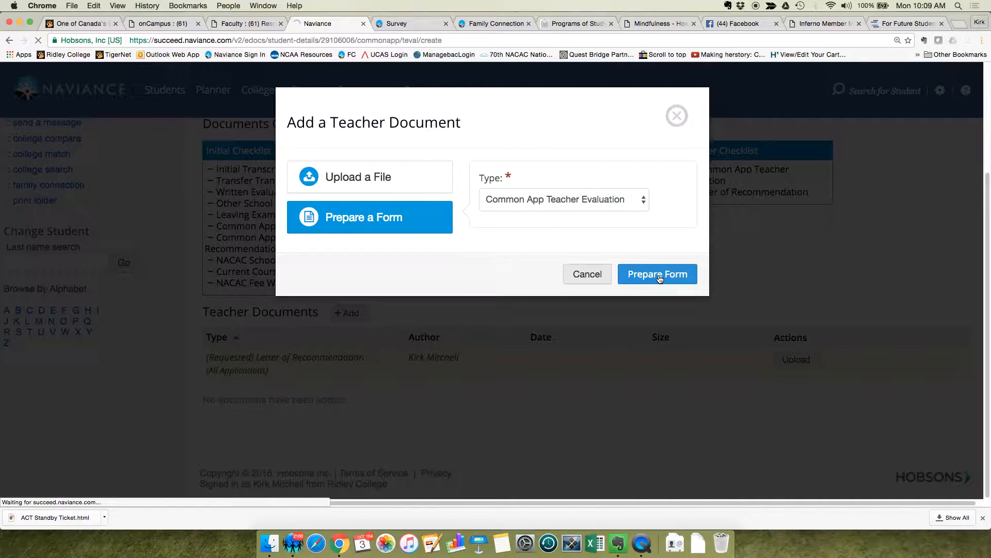
left_click(657, 274)
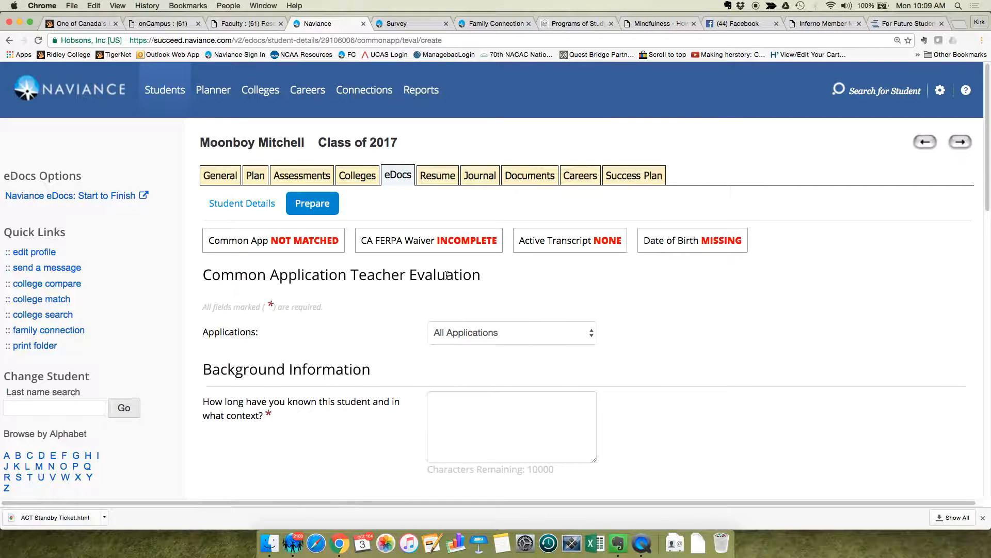
- Keep the evaluation's Applications setting on All Applications
scroll("down", 3)
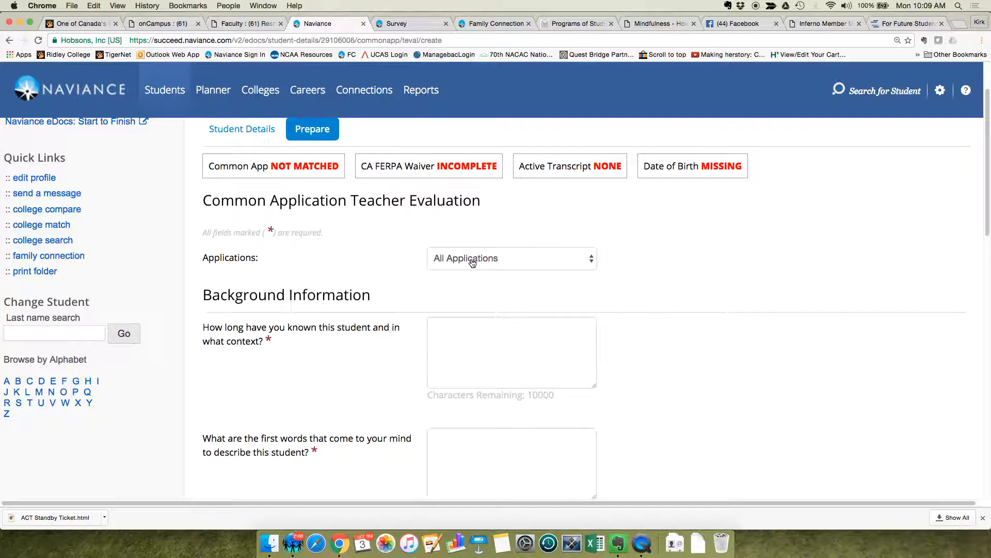
left_click(511, 258)
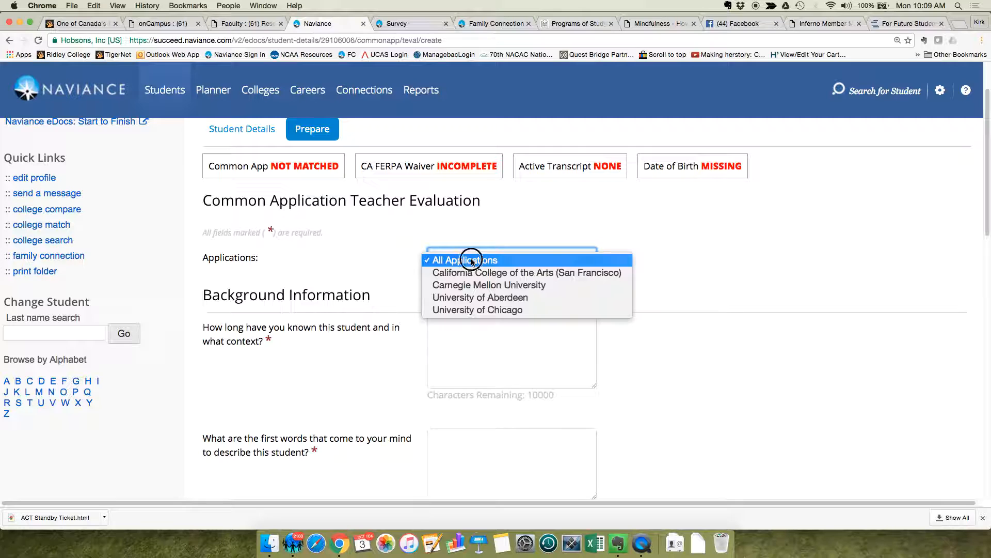
left_click(463, 260)
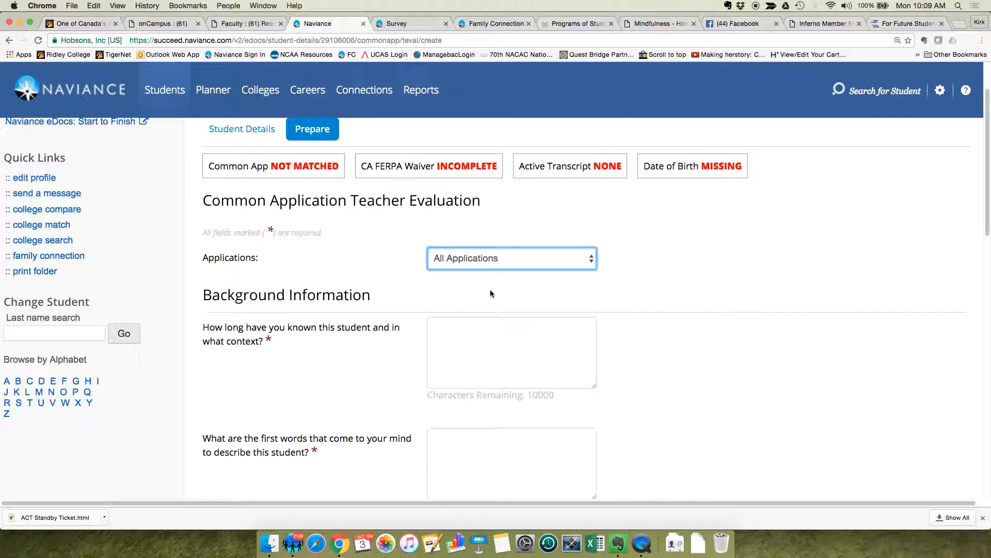
- Answer the background questions: known the student '2 year', words 'good', subject starting 'Co'
scroll("down", 3)
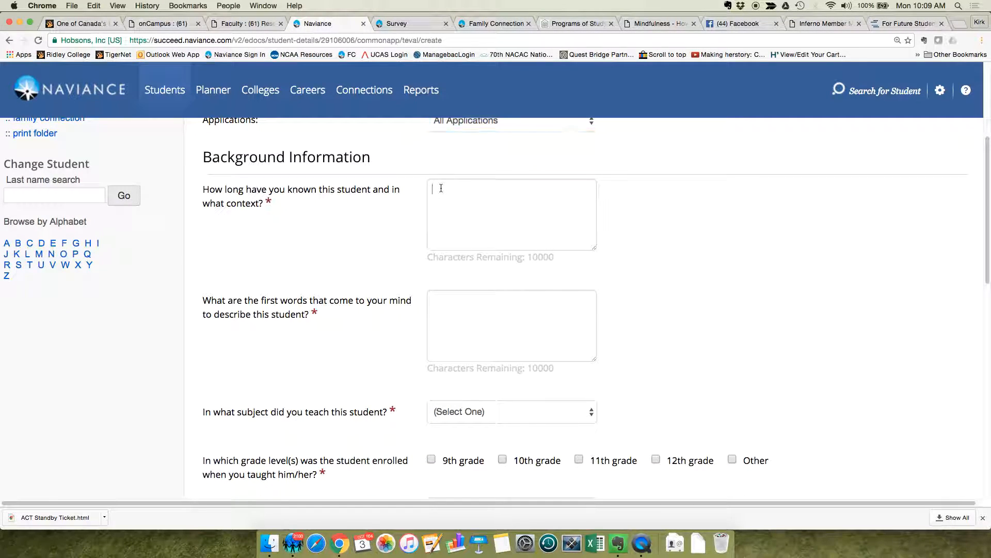
type("2 years")
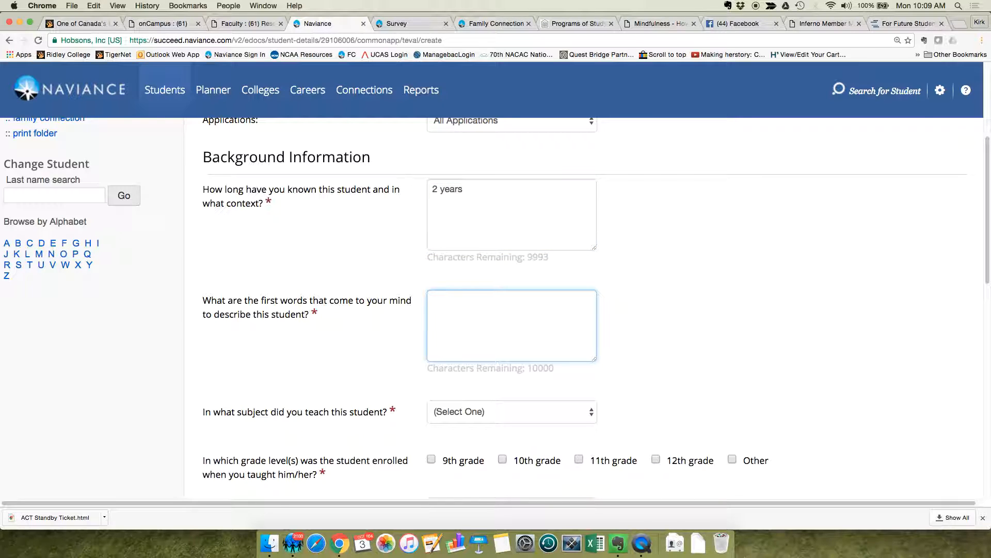
type("good")
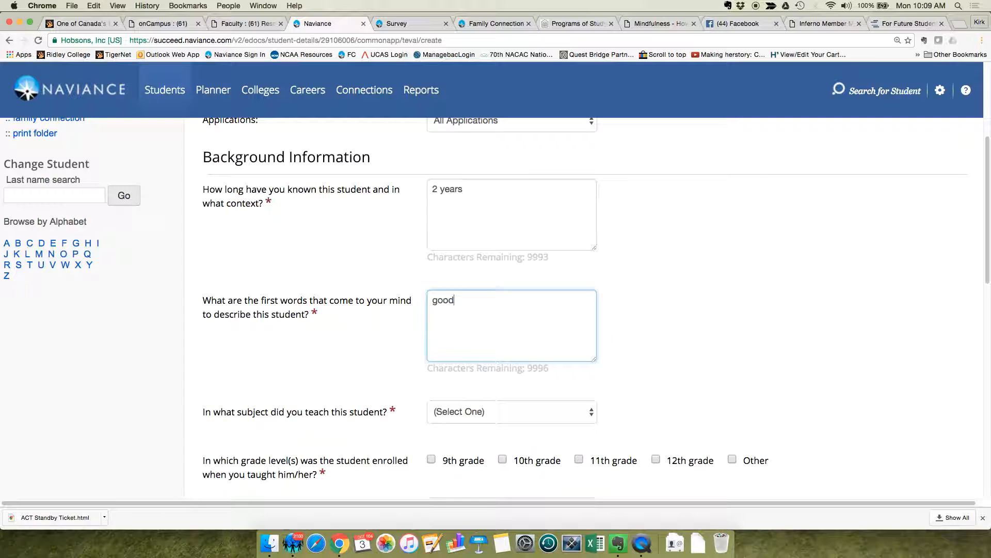
left_click(511, 413)
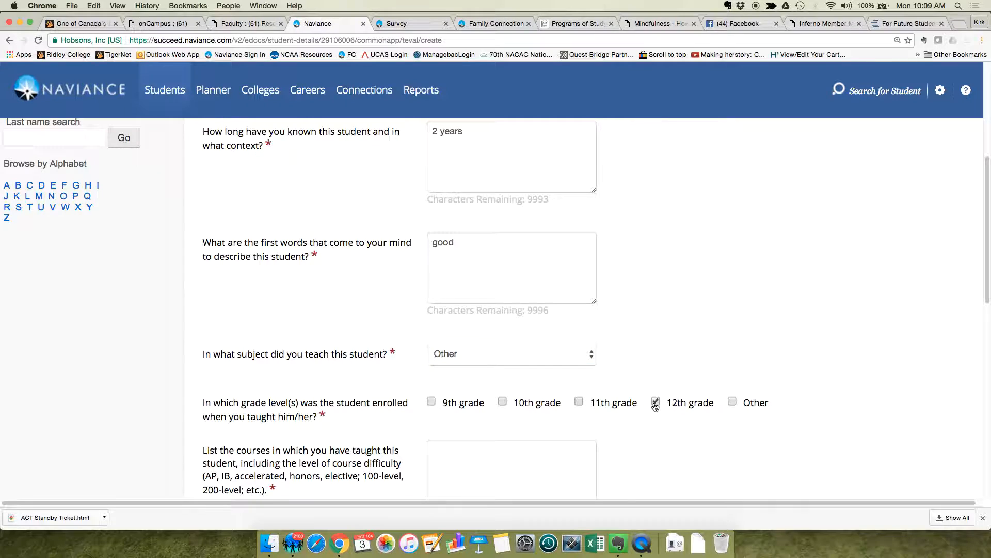
type("Counsellor")
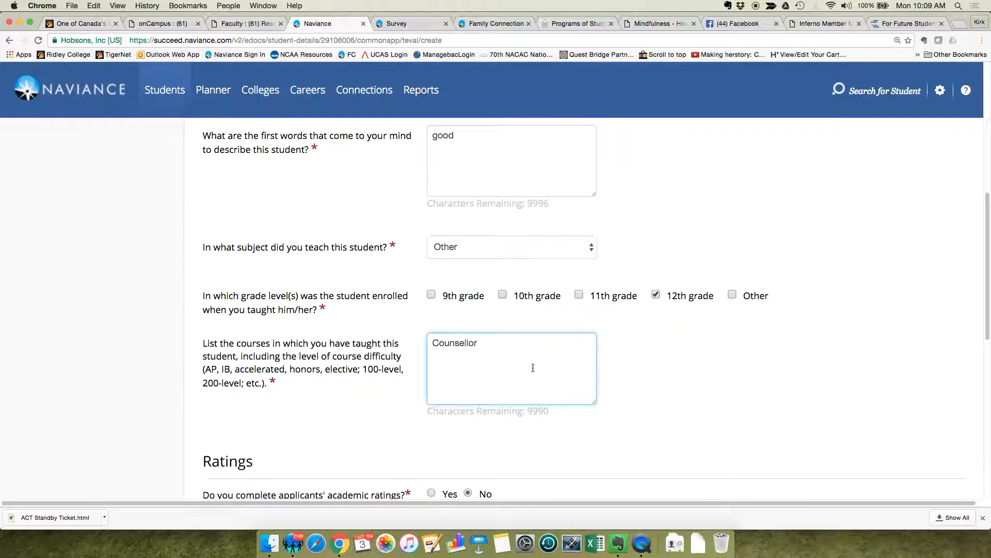
- Decline academic ratings and move down to the Personal Profile section
scroll("down", 3)
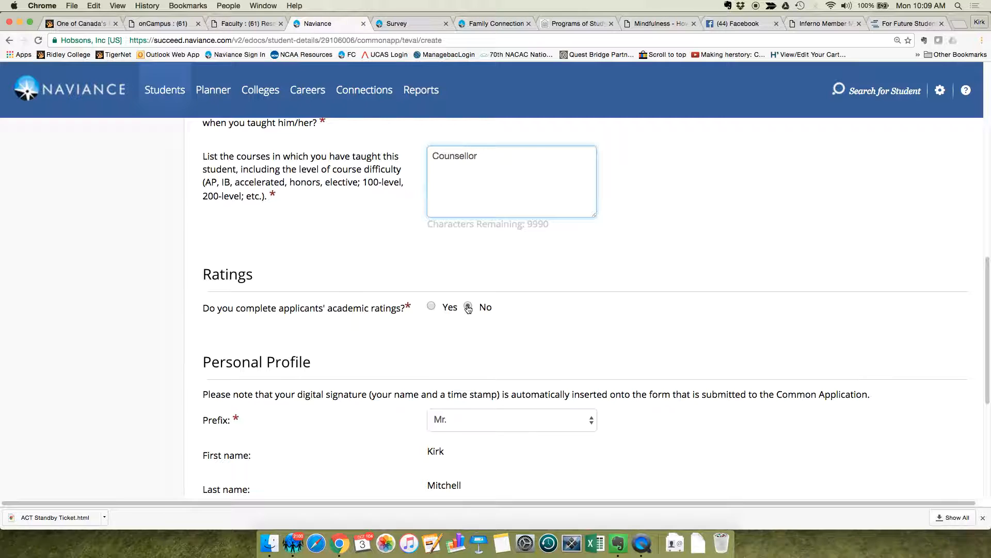
scroll("down", 3)
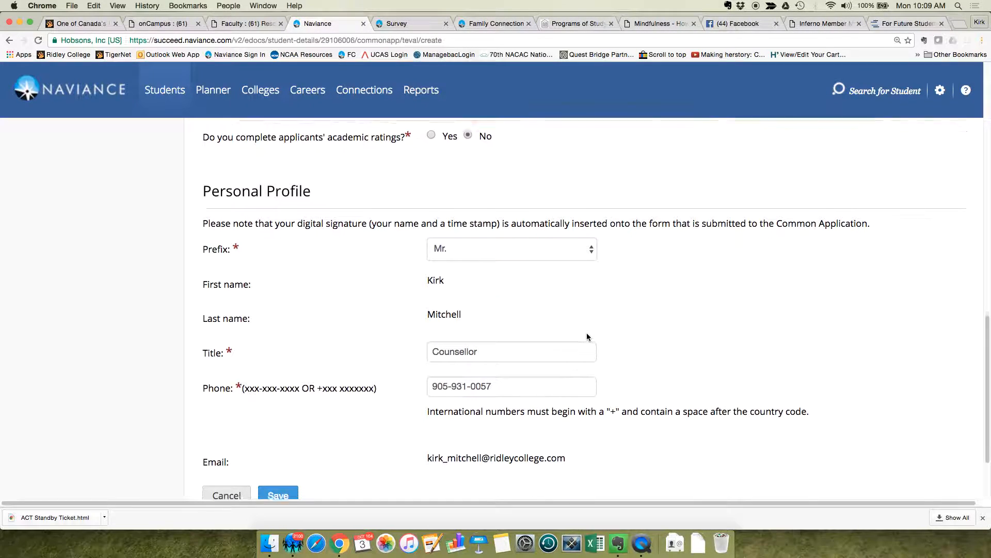
scroll("down", 3)
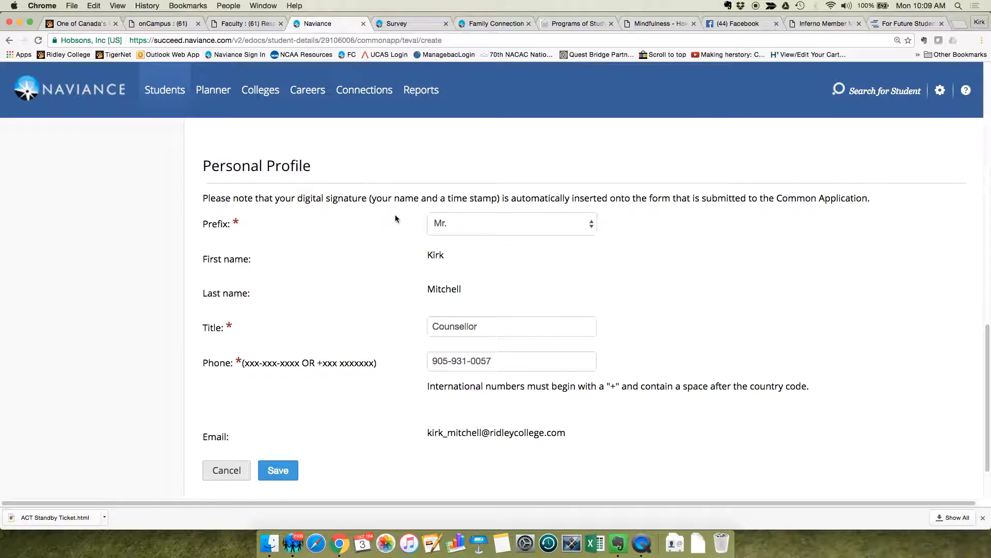
mouse_move(395, 269)
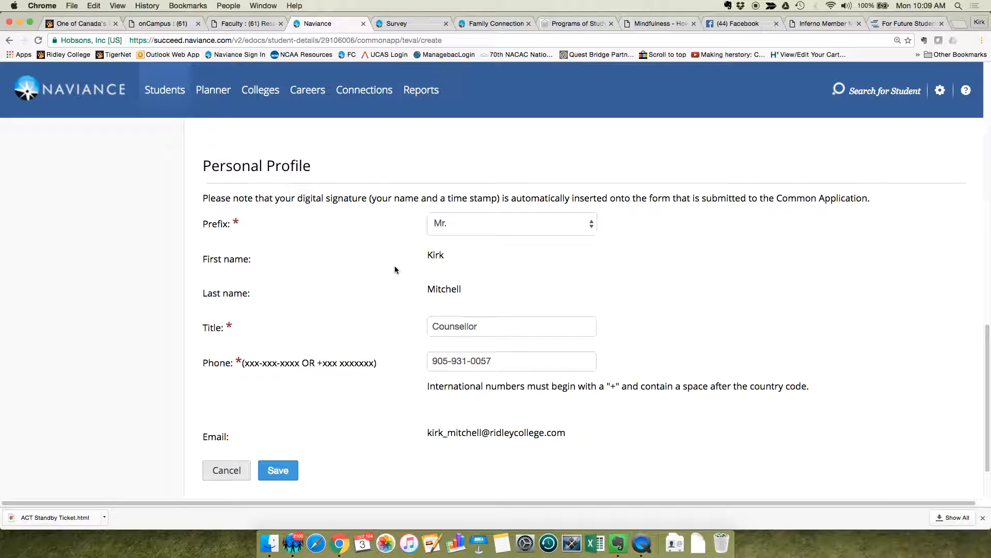
mouse_move(468, 297)
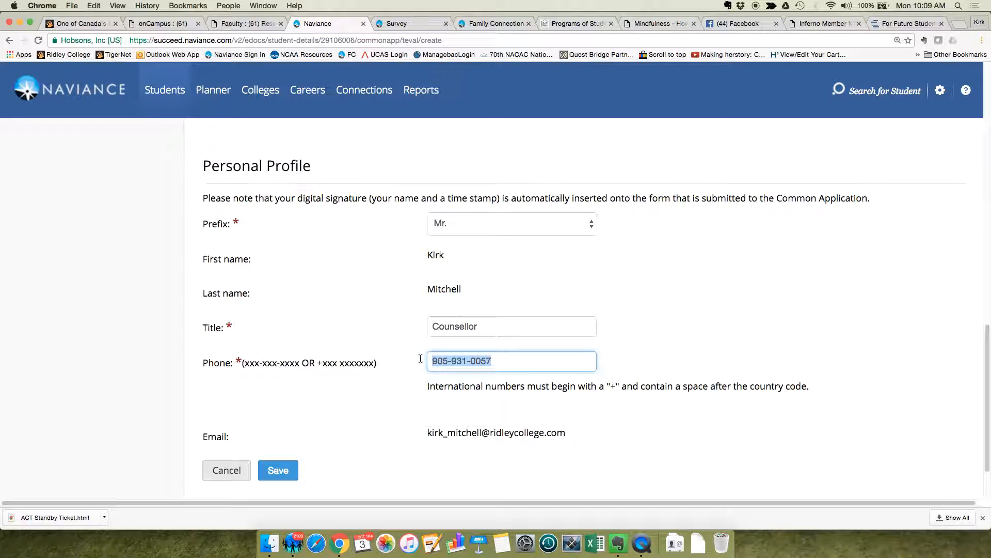
type("905-6")
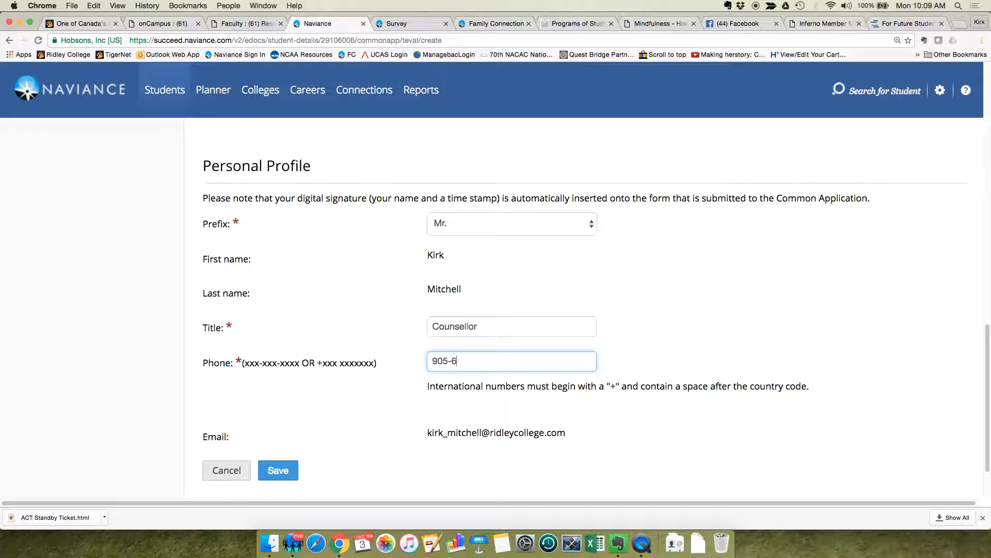
type("84")
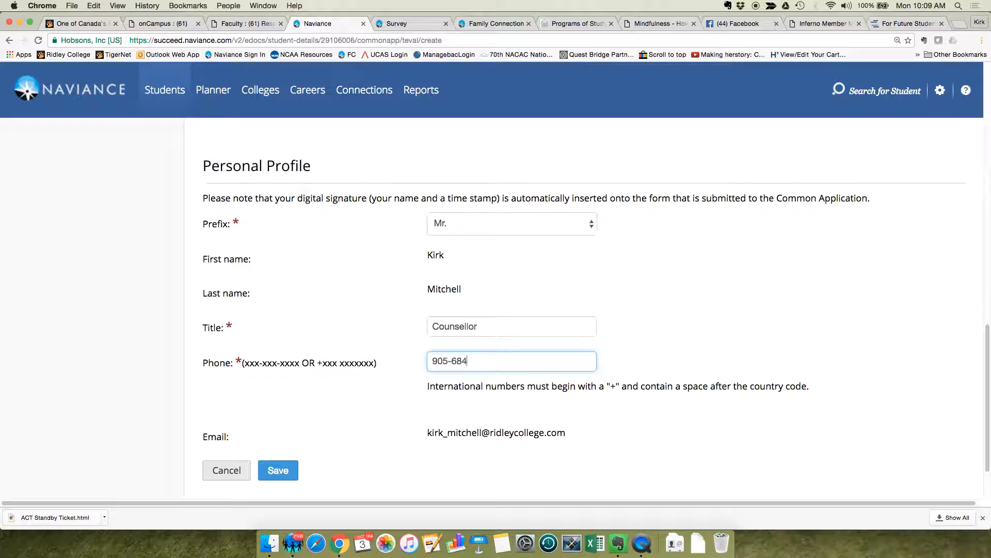
type("-1")
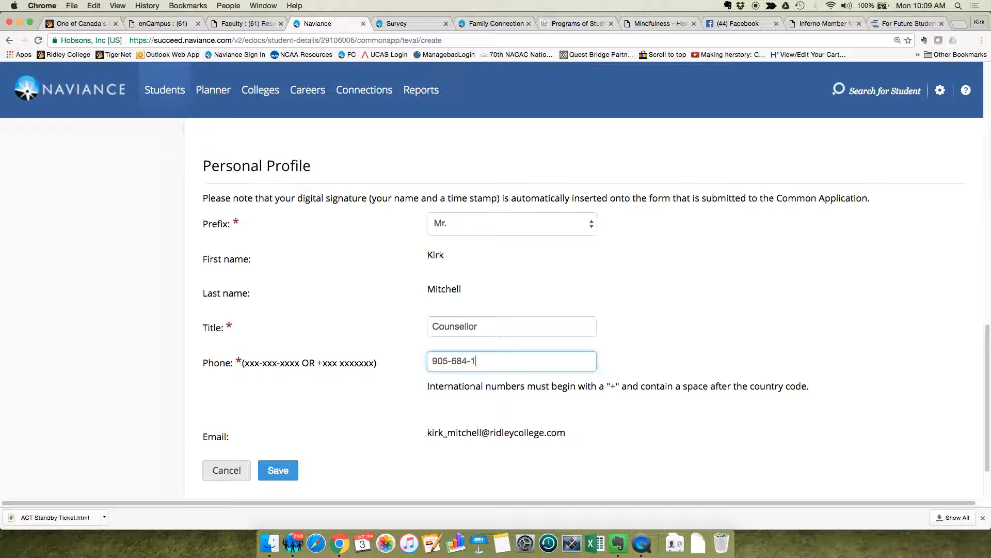
type("889")
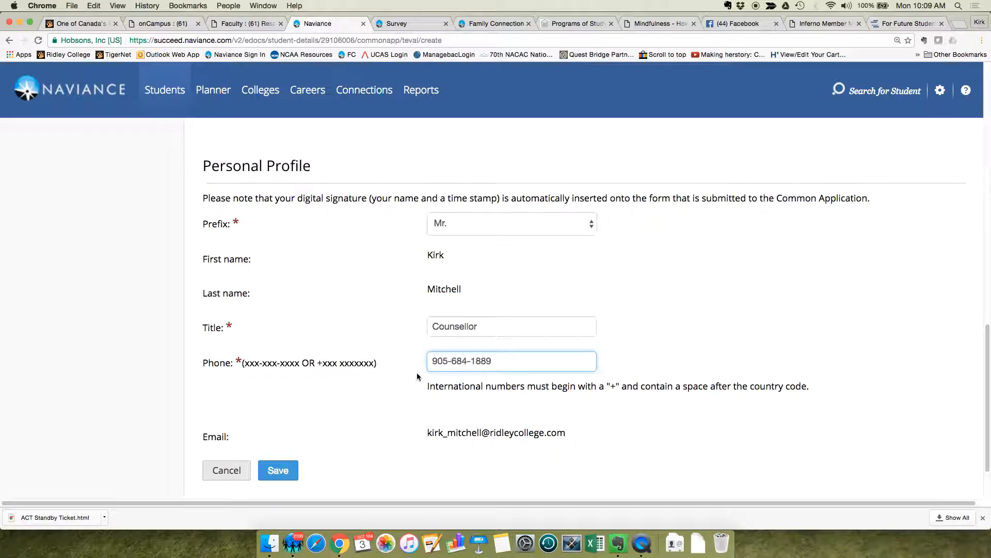
mouse_move(269, 354)
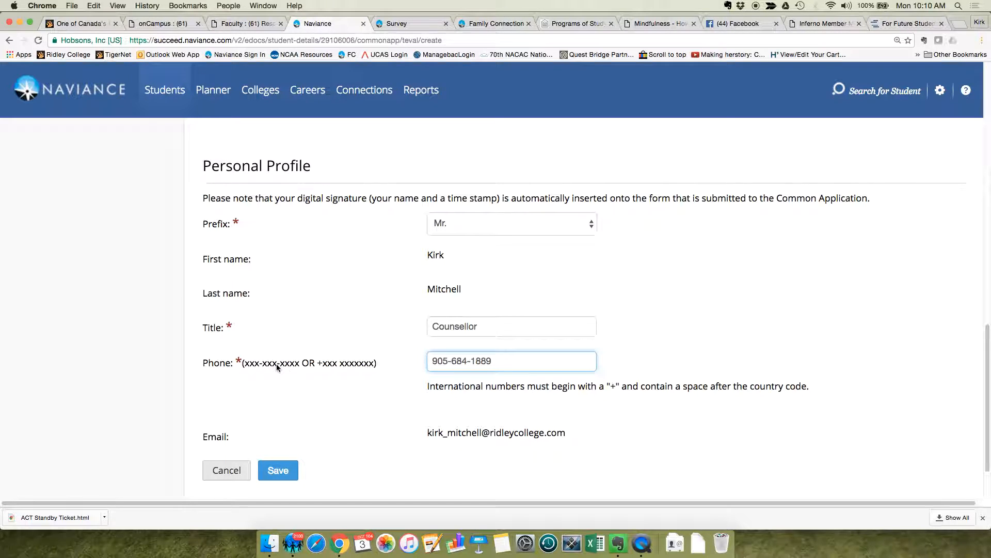
mouse_move(277, 470)
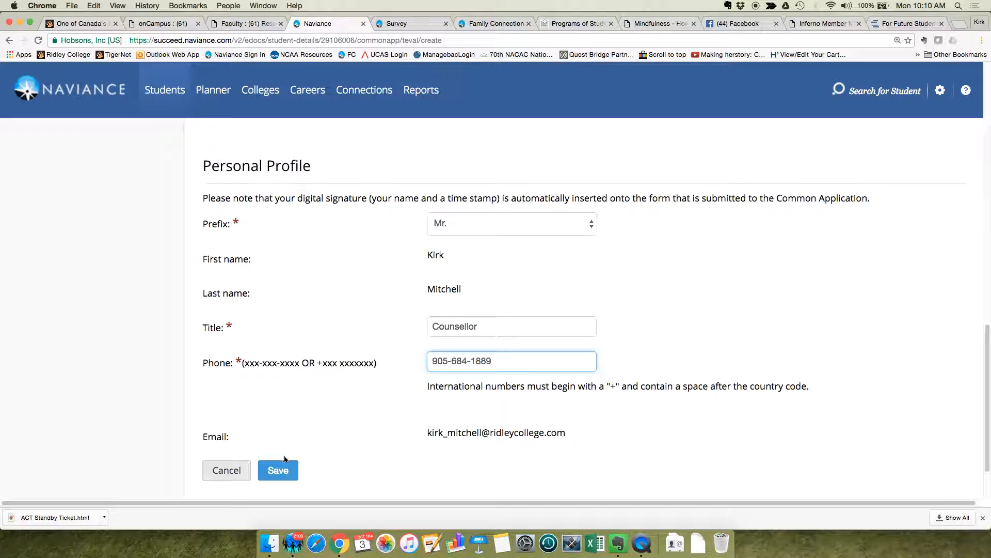
- Save the Common App Teacher Evaluation so it appears under the student's Teacher Documents
left_click(278, 470)
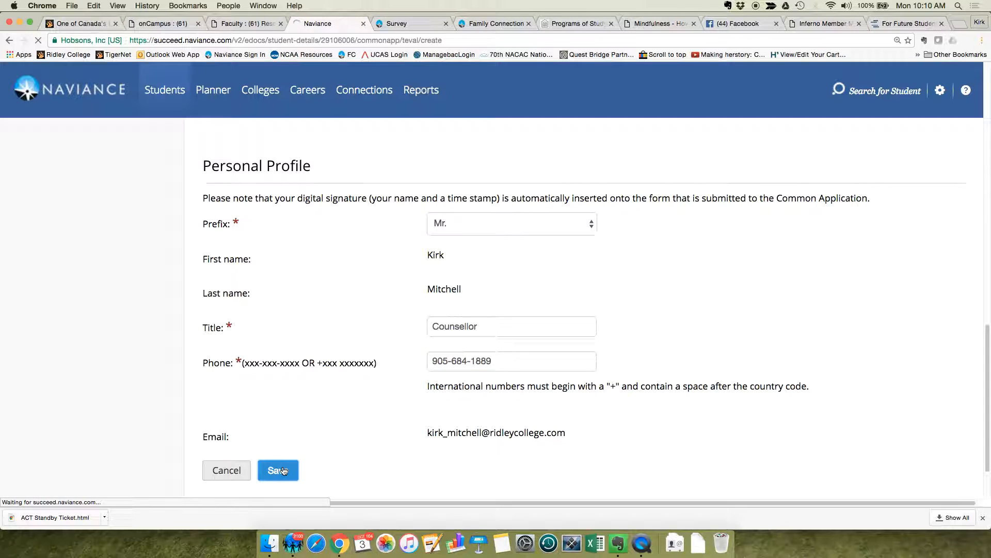
left_click(278, 470)
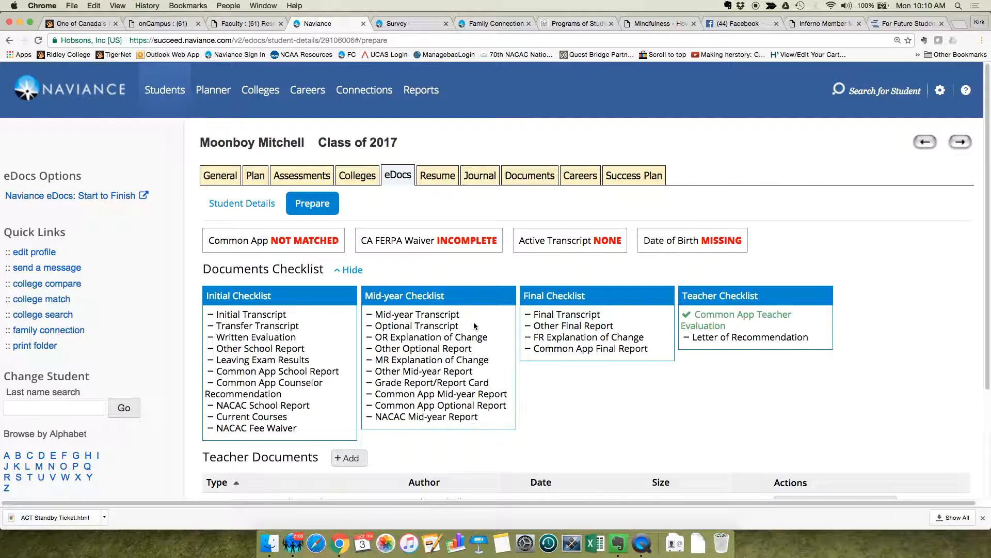
scroll("down", 3)
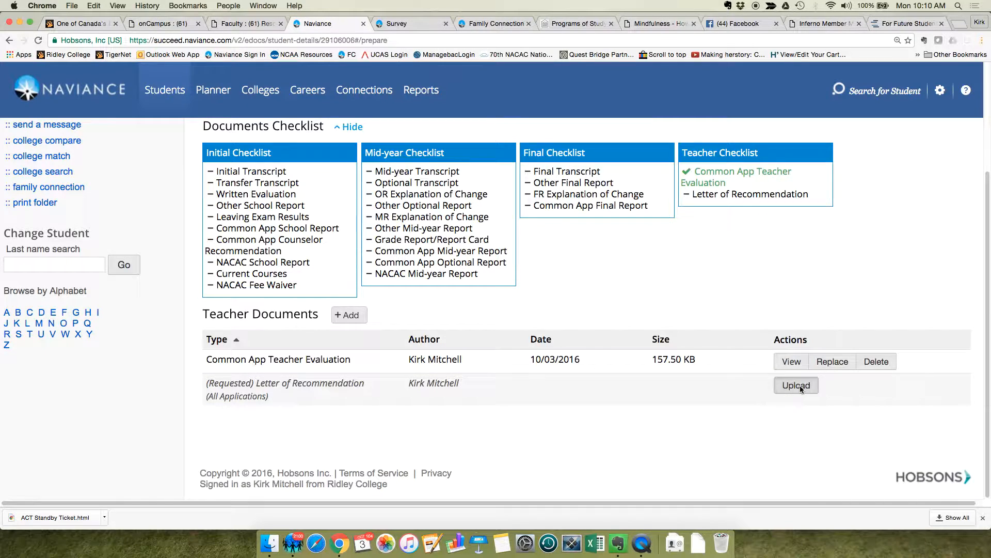
- Start uploading the requested letter for All Applications with type Letter of Recommendation
left_click(796, 385)
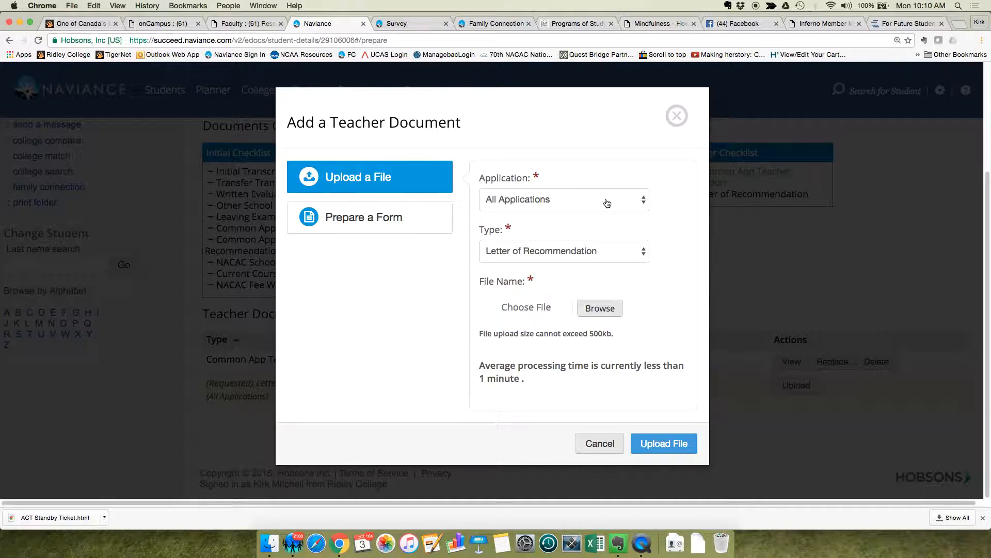
left_click(562, 199)
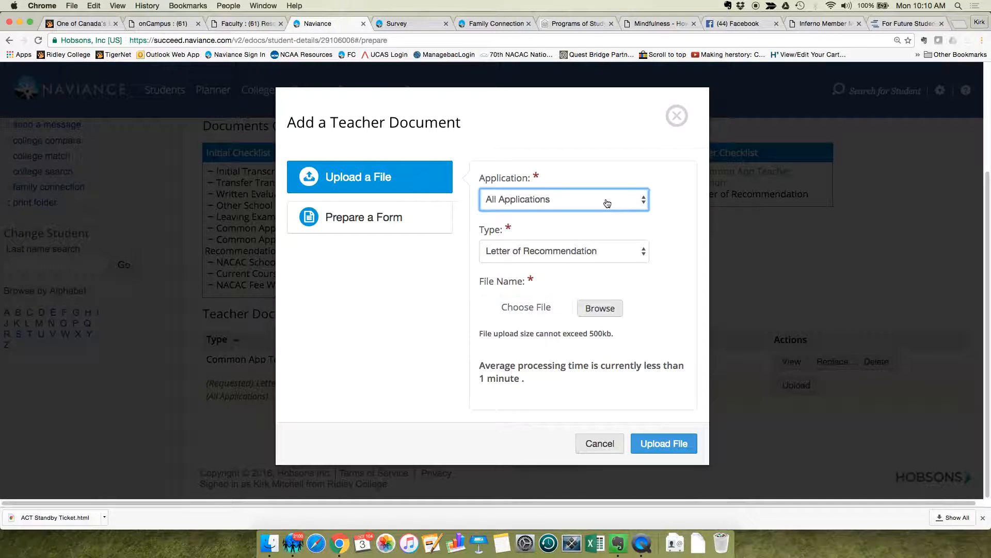
left_click(561, 251)
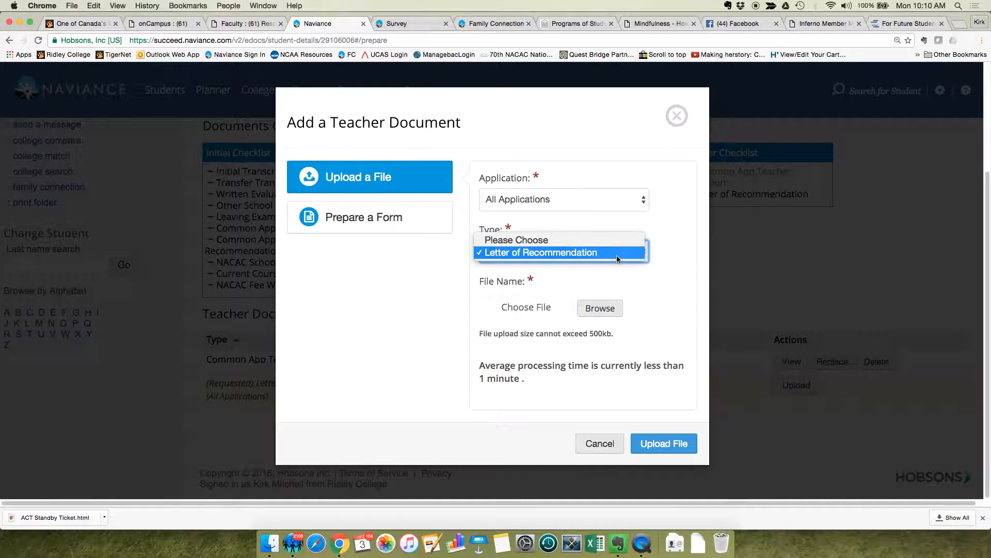
left_click(599, 307)
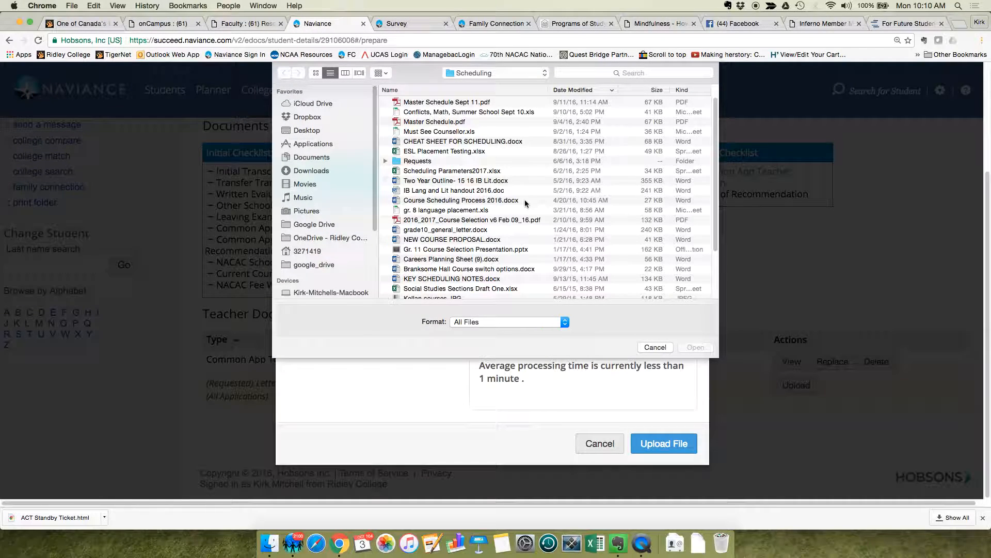
- Select grade10_general_letter.docx from the Scheduling folder as the file to upload
scroll("down", 3)
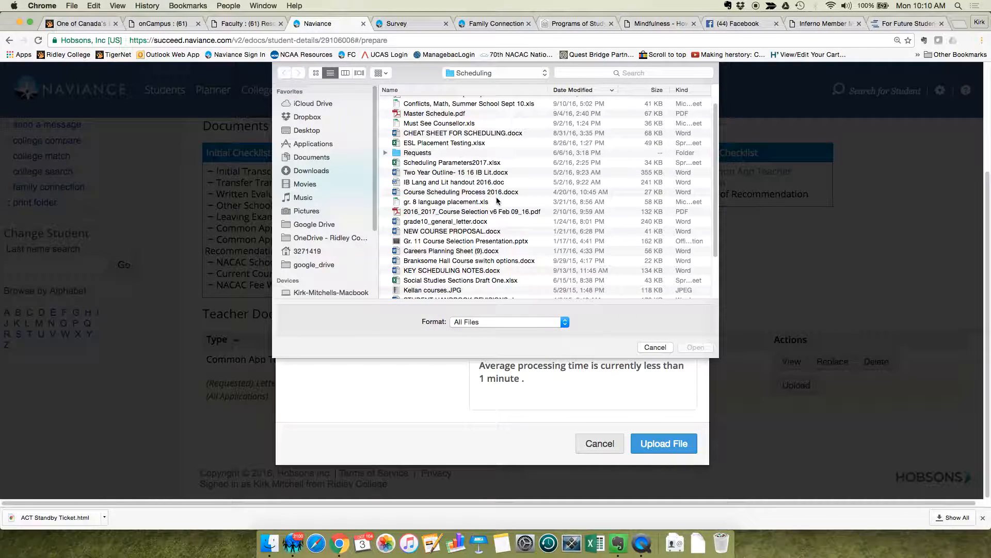
left_click(445, 221)
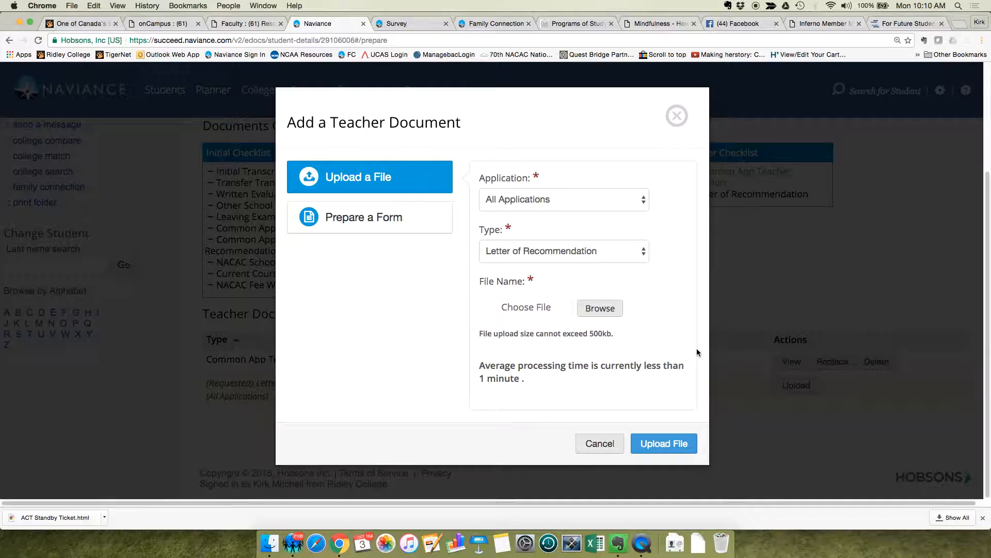
- Upload grade10_general_letter.docx as the student's Letter of Recommendation
left_click(599, 307)
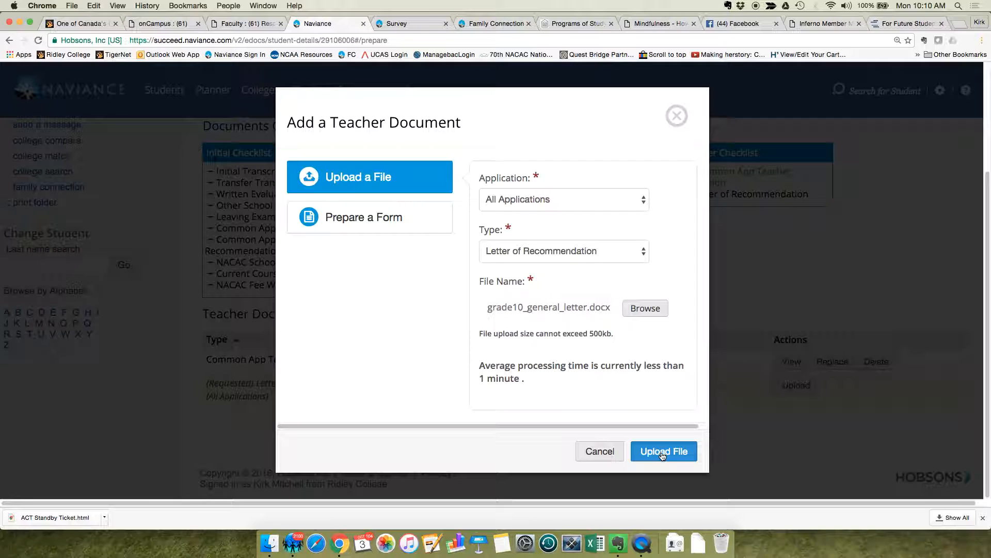
left_click(663, 452)
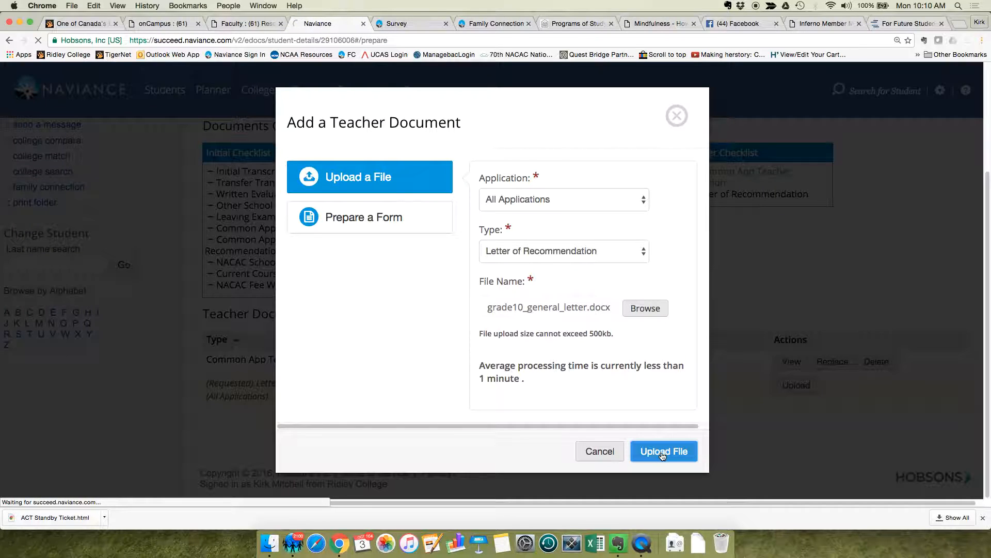
left_click(663, 451)
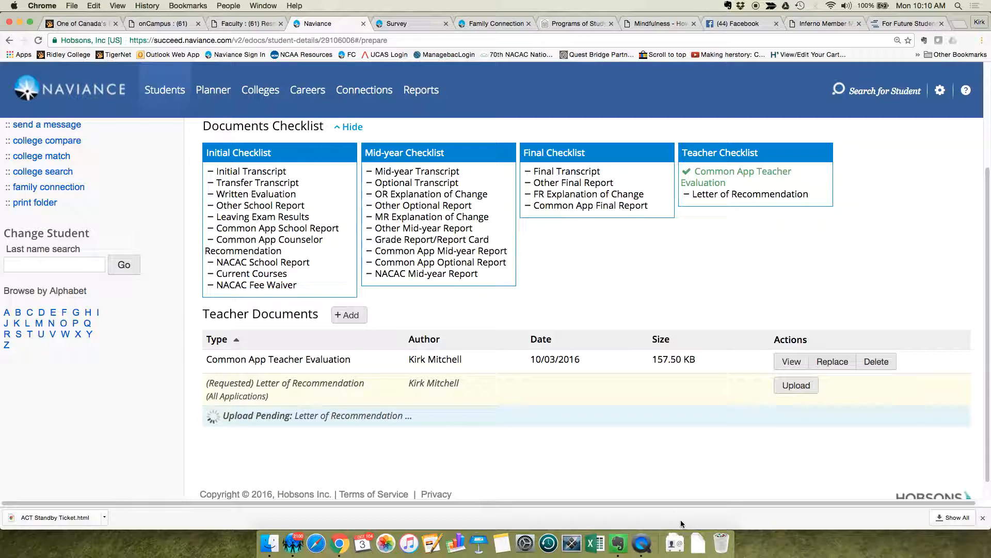
mouse_move(642, 542)
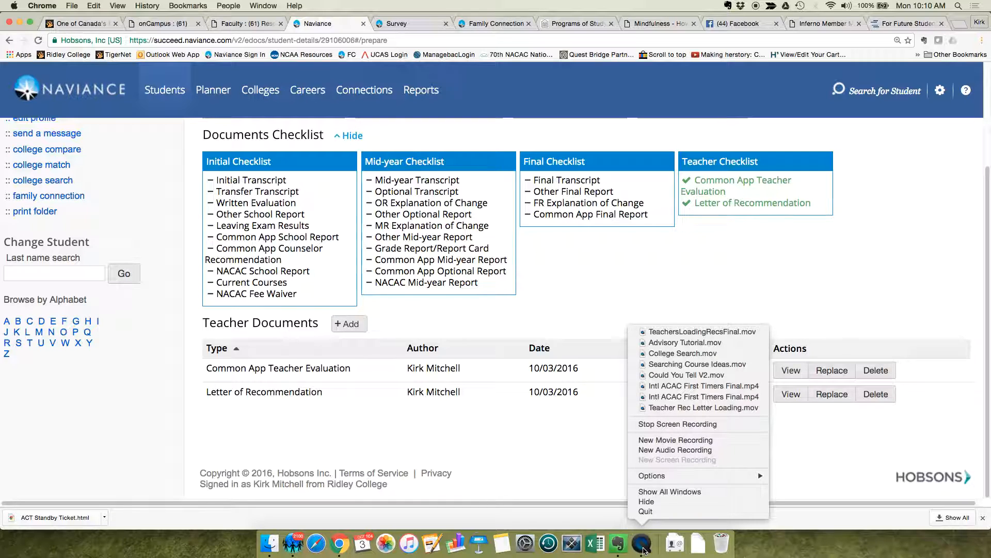
mouse_move(677, 423)
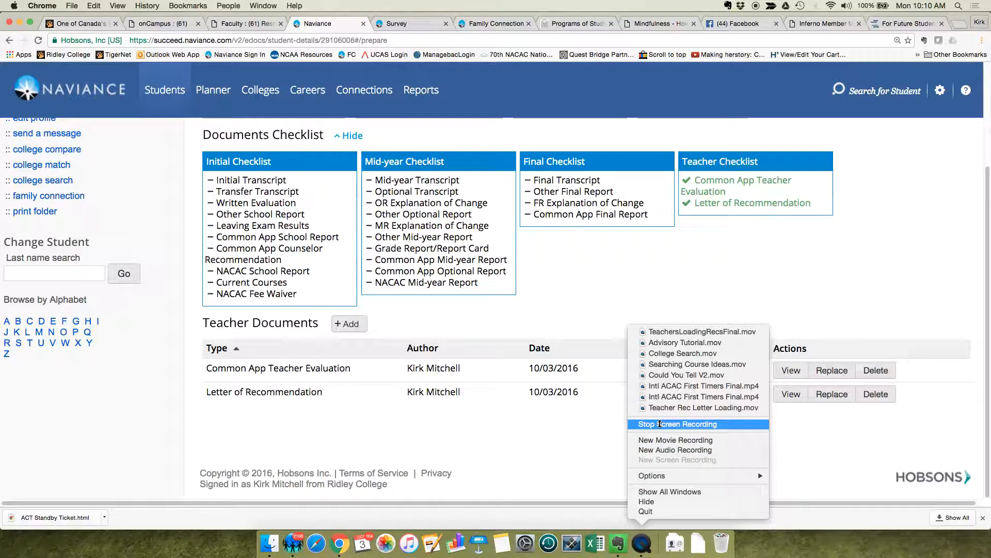